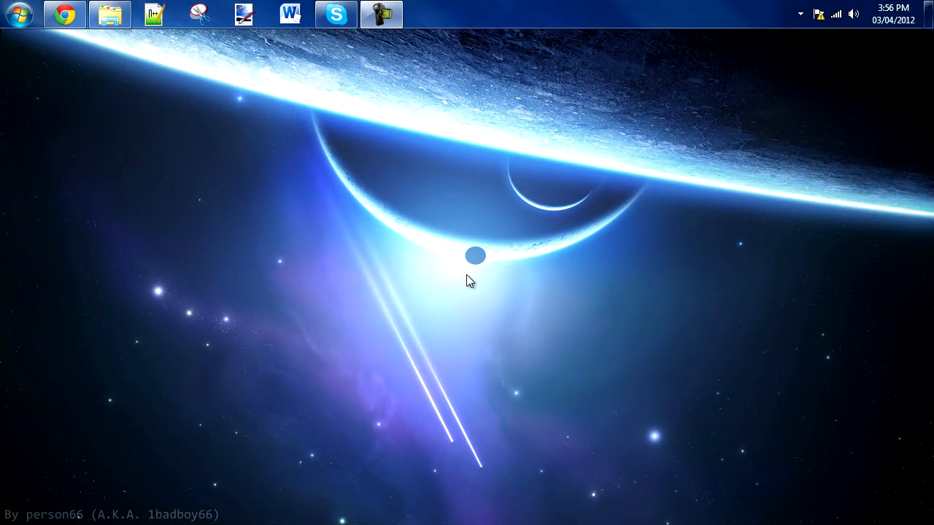
mouse_move(100, 105)
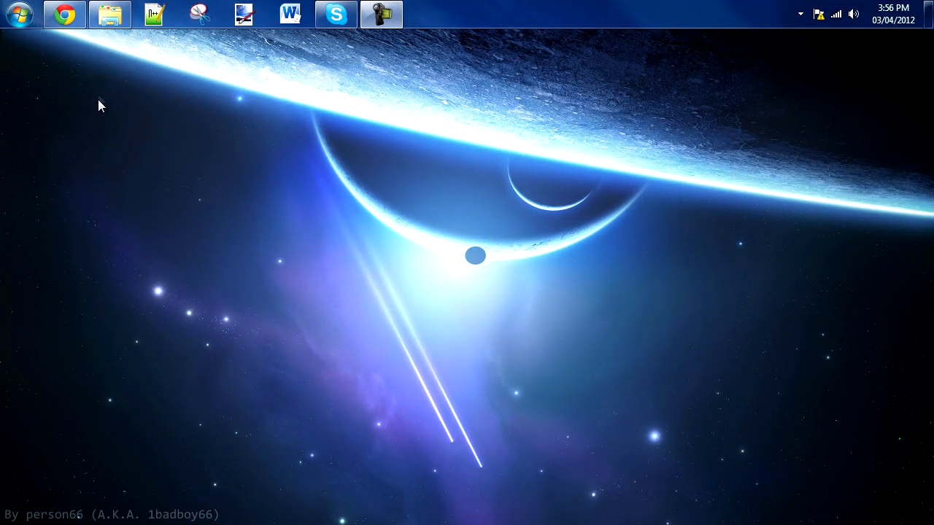
mouse_move(90, 89)
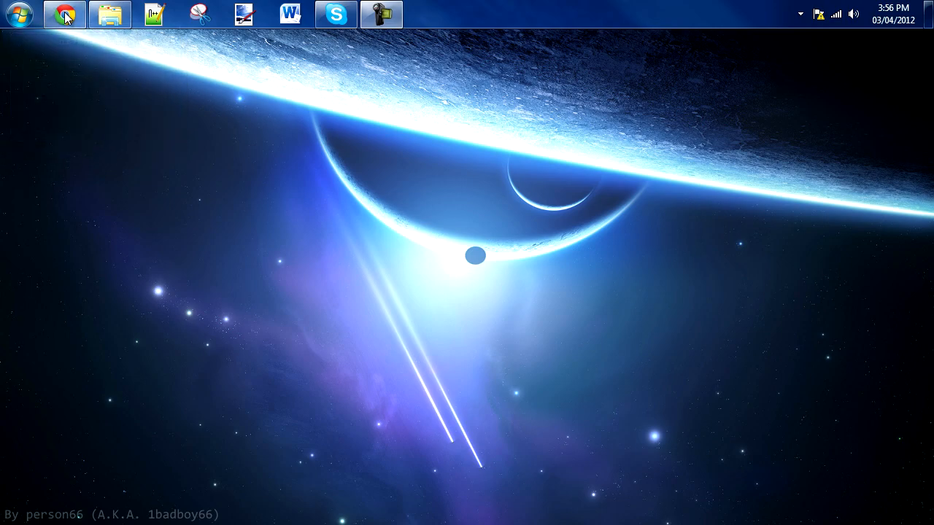
- Follow the DOWNLOAD V4.1 link in the wololo.net downgrader topic to its MediaFire page
click(64, 15)
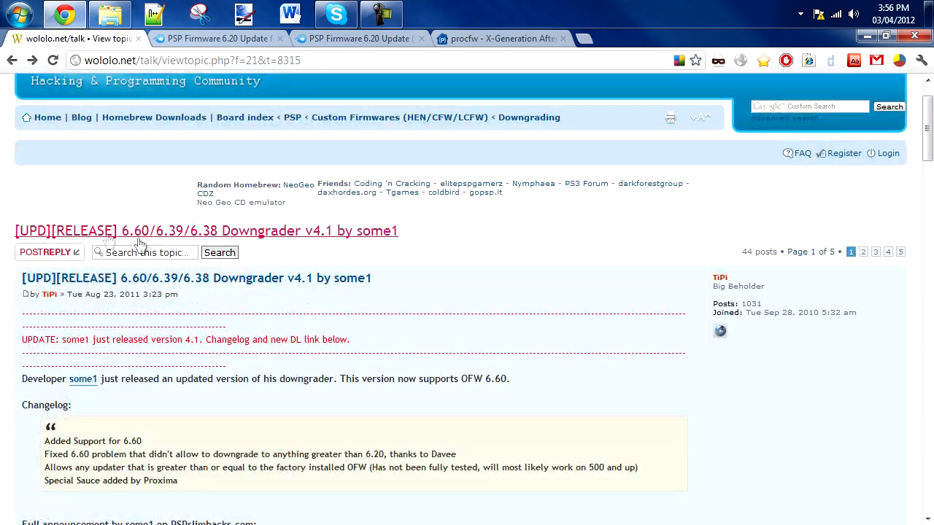
scroll(down, 3)
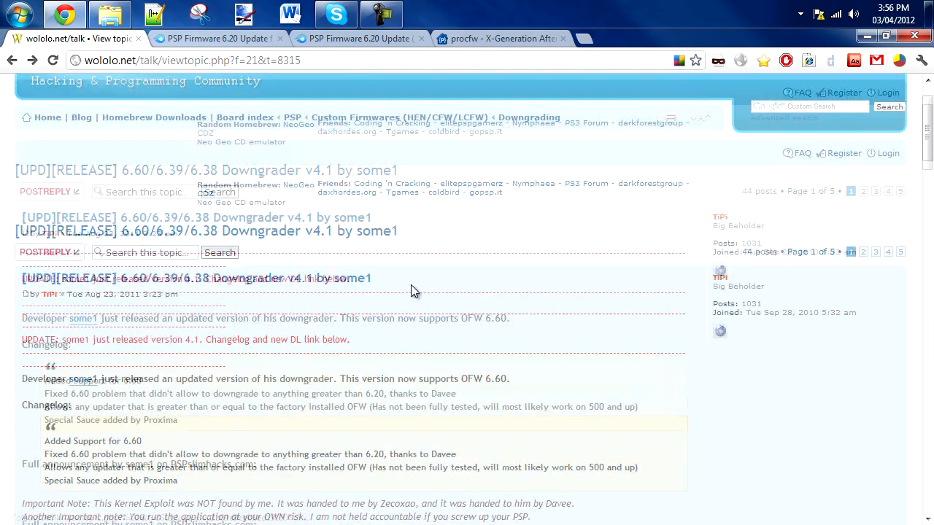
scroll(down, 3)
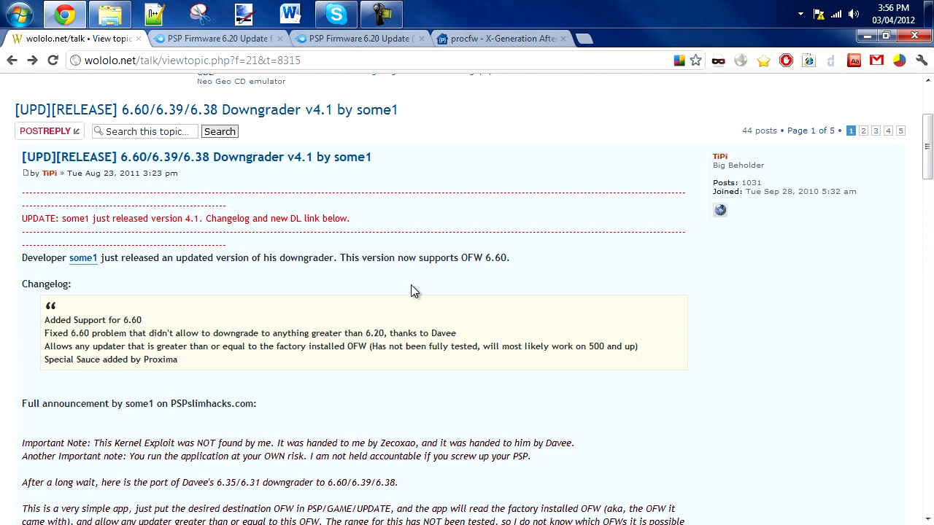
scroll(down, 3)
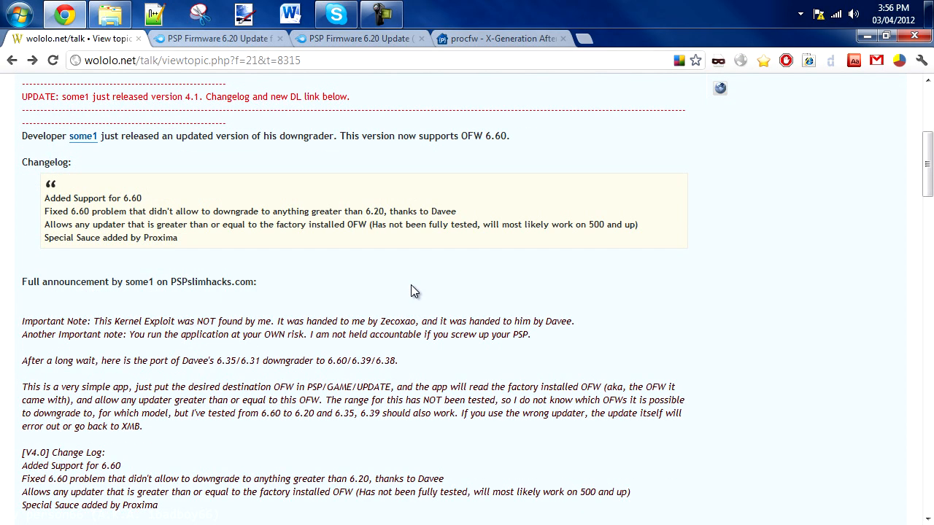
scroll(down, 3)
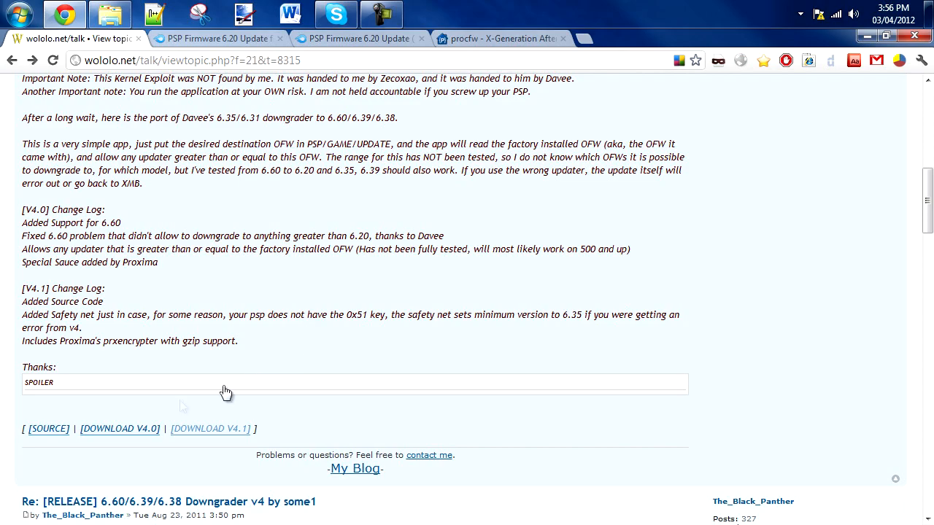
mouse_move(211, 429)
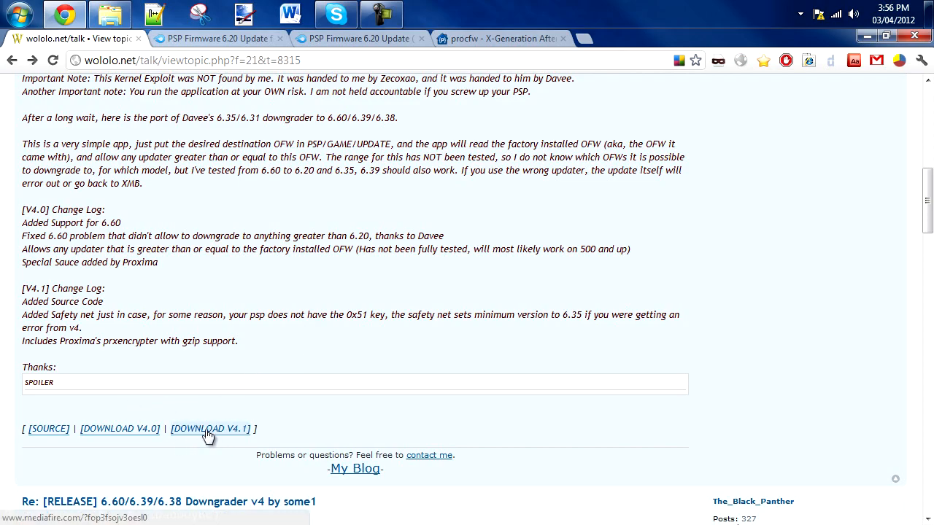
click(210, 429)
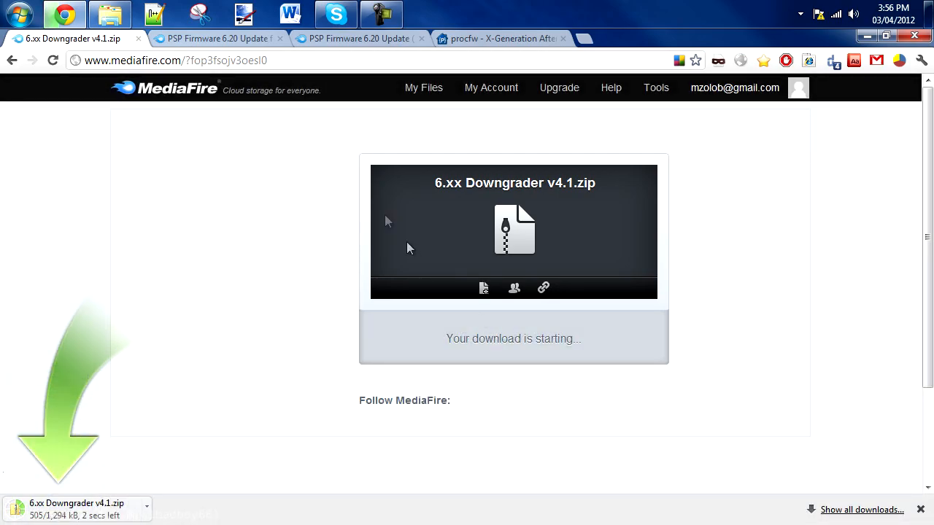
- Start the MediaFire download of the PSP Firmware 6.20 Update for PSP GO .7z archive
click(212, 38)
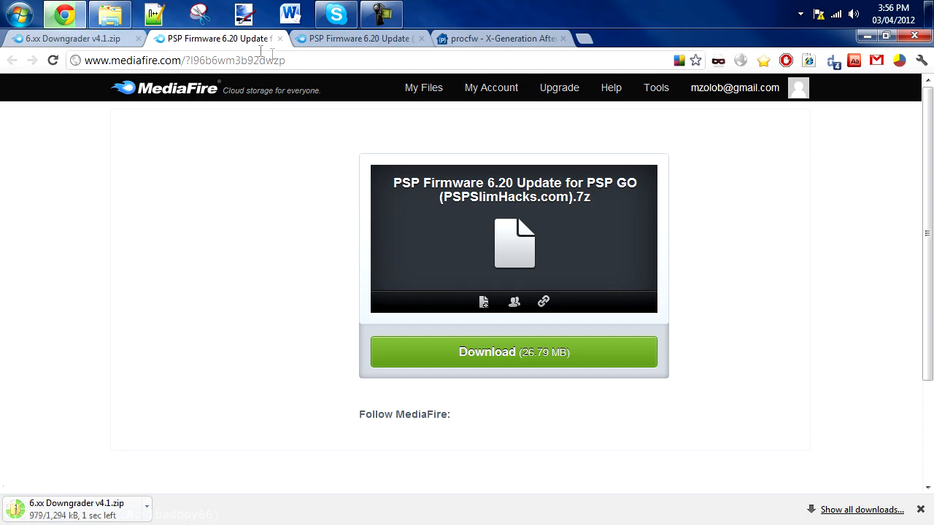
click(362, 38)
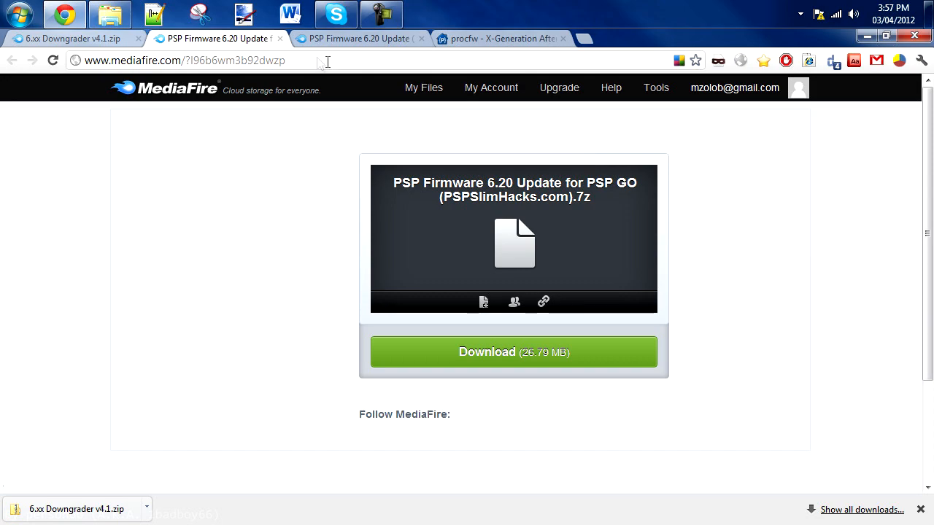
click(358, 37)
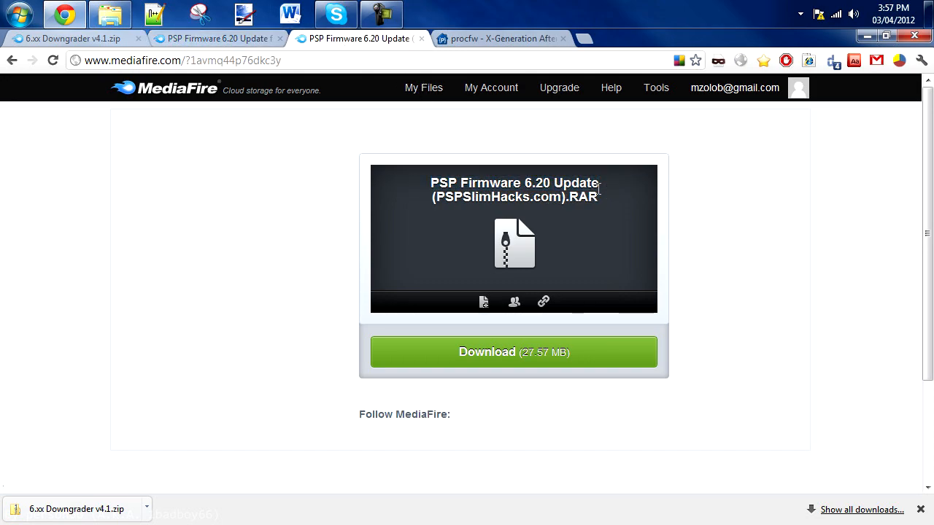
click(216, 38)
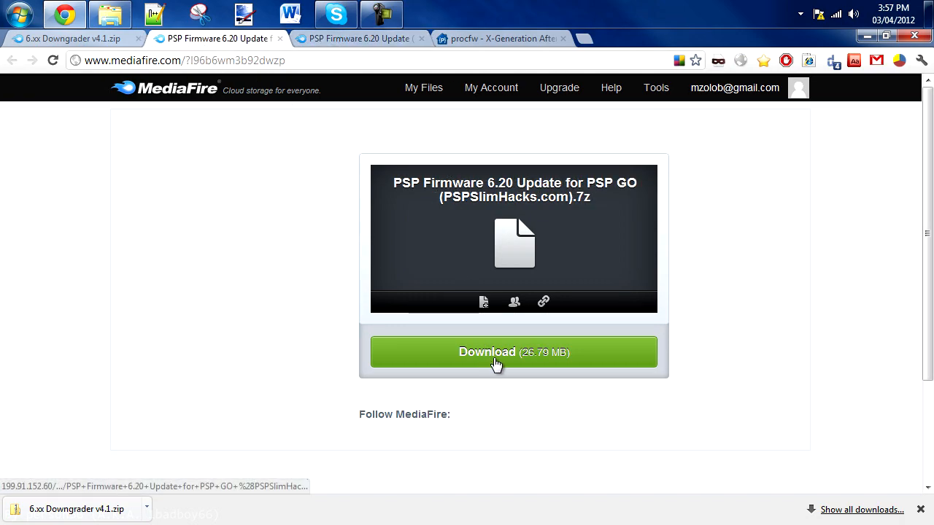
click(513, 352)
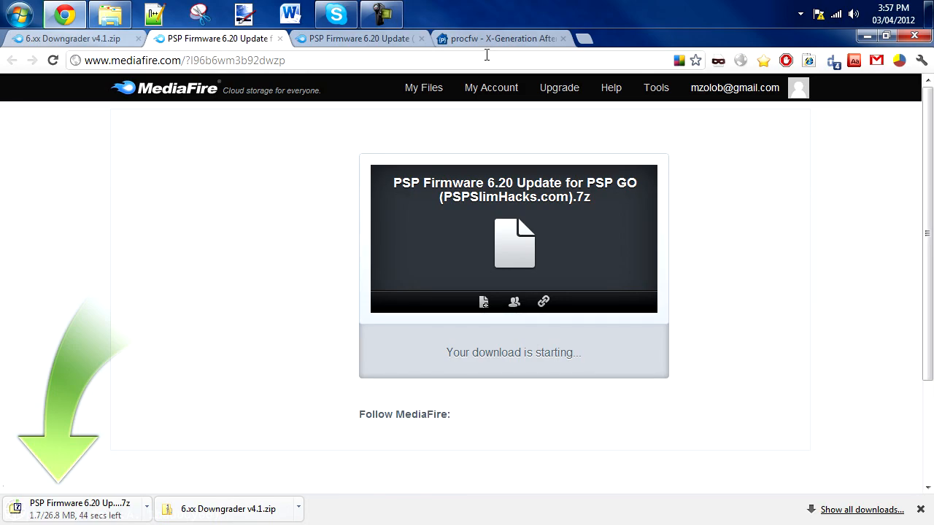
- Download 620PRO-B10.fix1.rar from the procfw project's file list
click(502, 37)
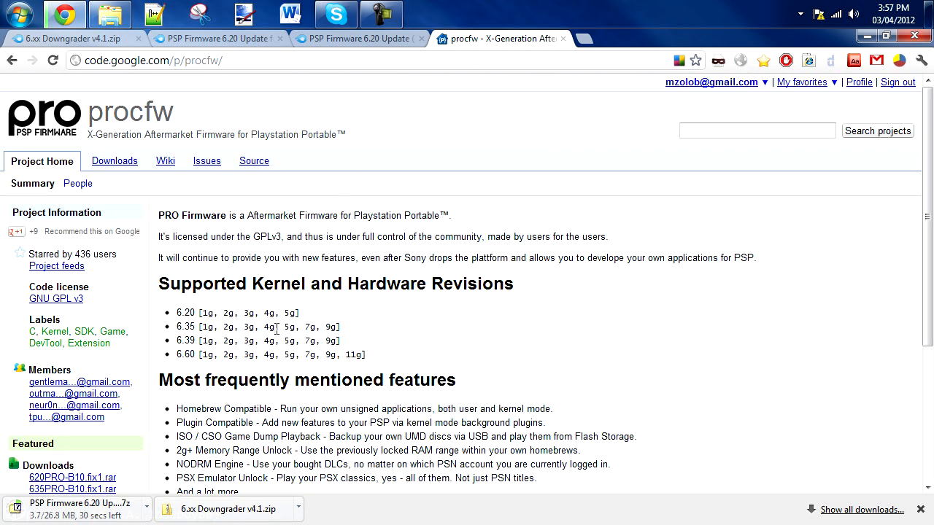
click(114, 161)
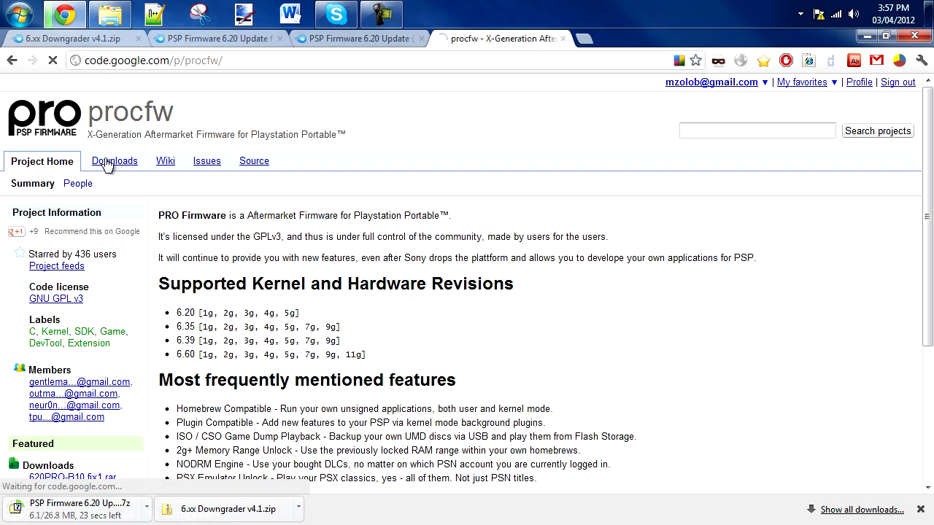
click(114, 160)
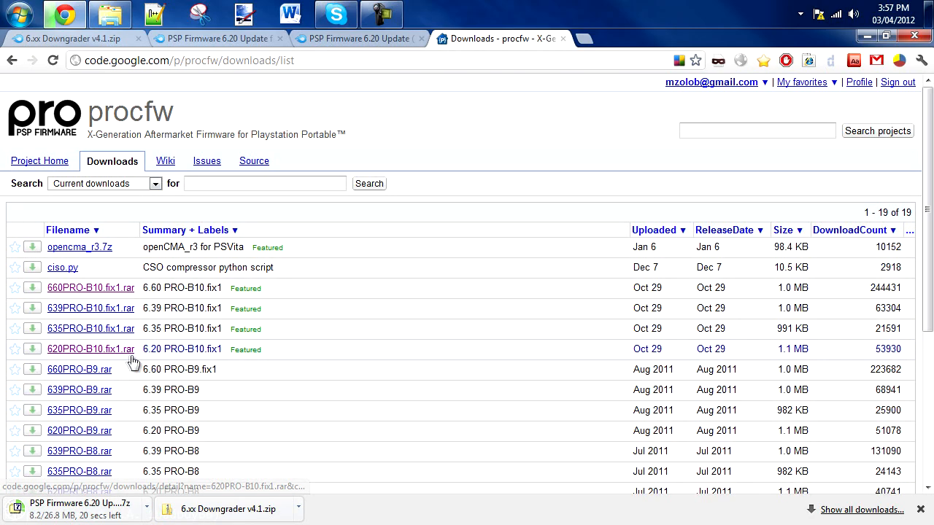
mouse_move(163, 359)
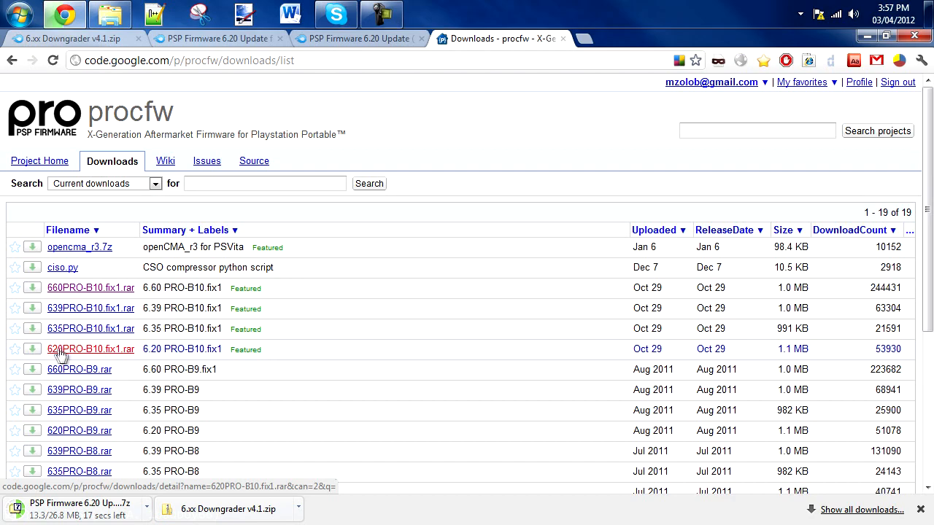
click(90, 349)
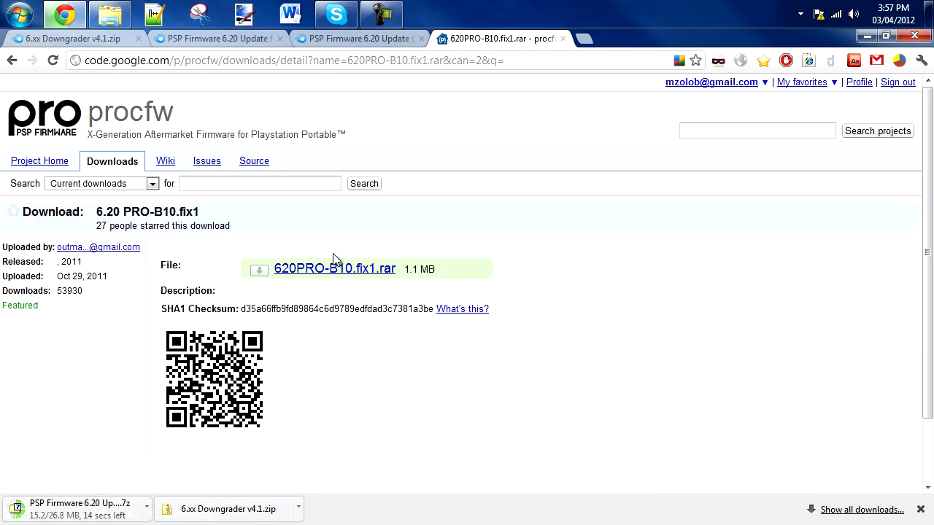
click(335, 268)
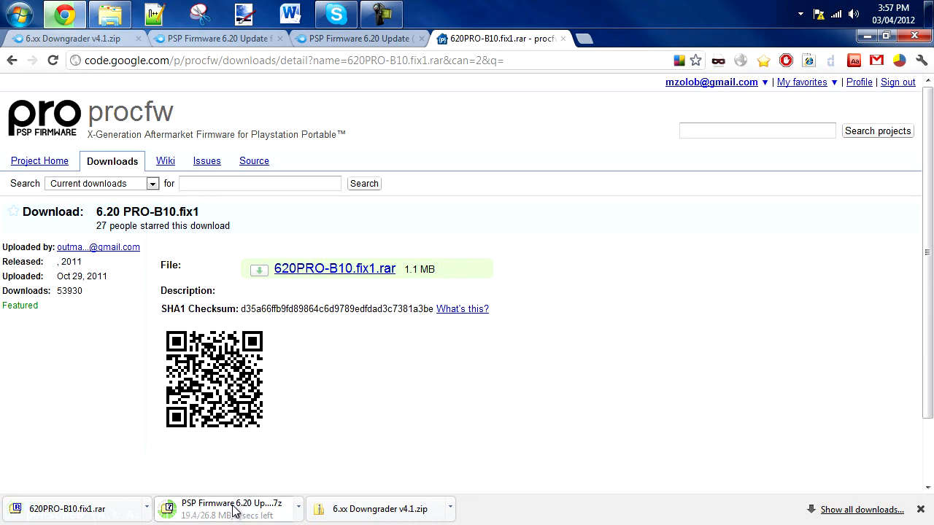
mouse_move(298, 470)
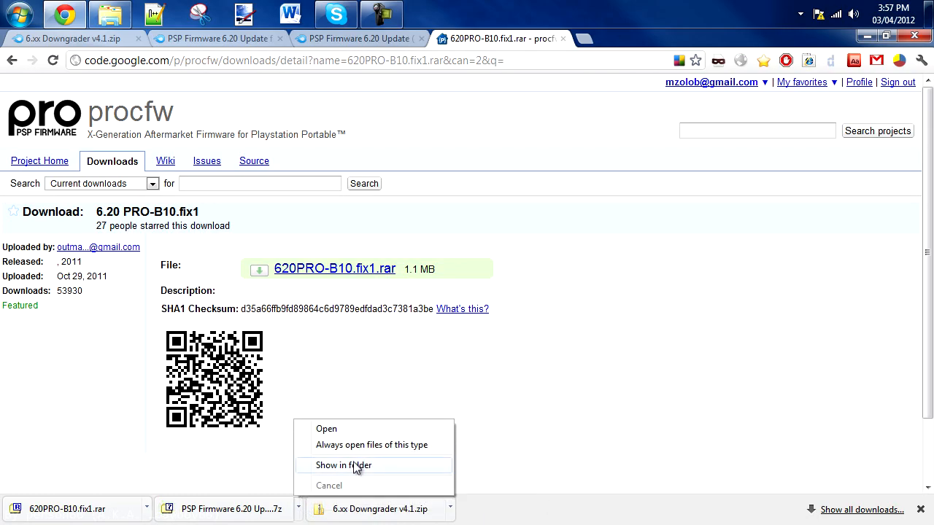
- Show the Downloads\PSP folder and the Removable Disk (P:) root in side-by-side Explorer windows
click(342, 464)
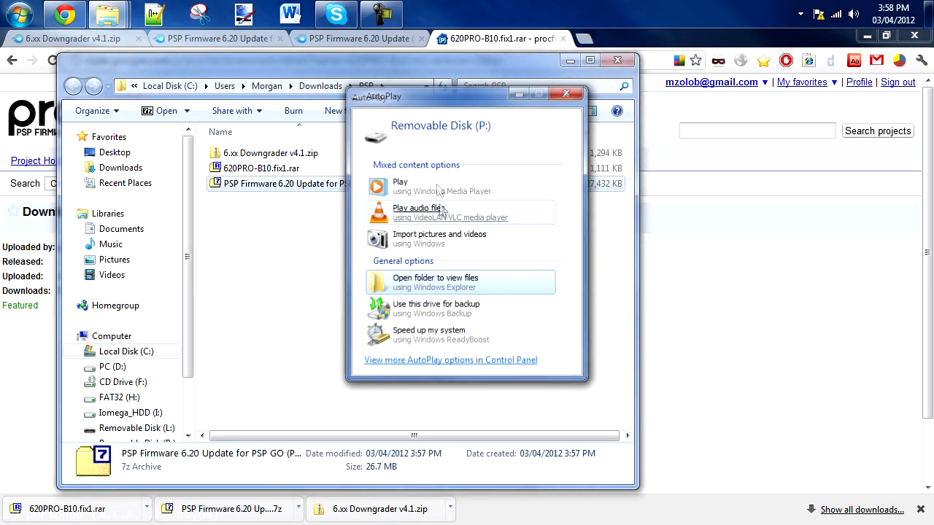
click(435, 281)
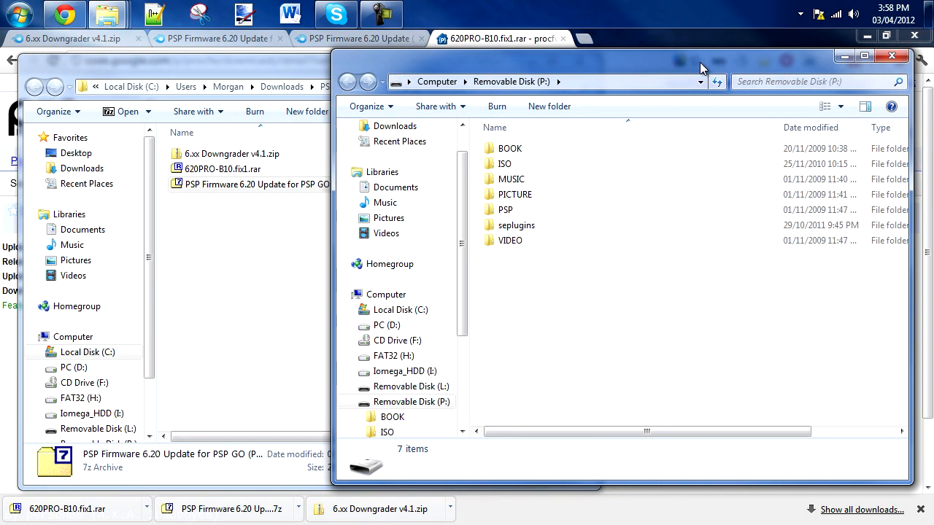
drag(700, 70, 693, 67)
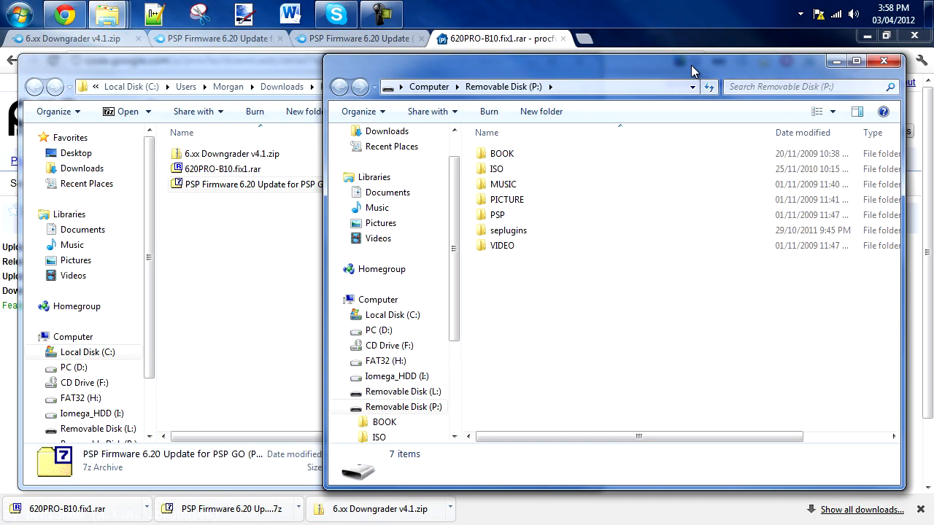
mouse_move(523, 219)
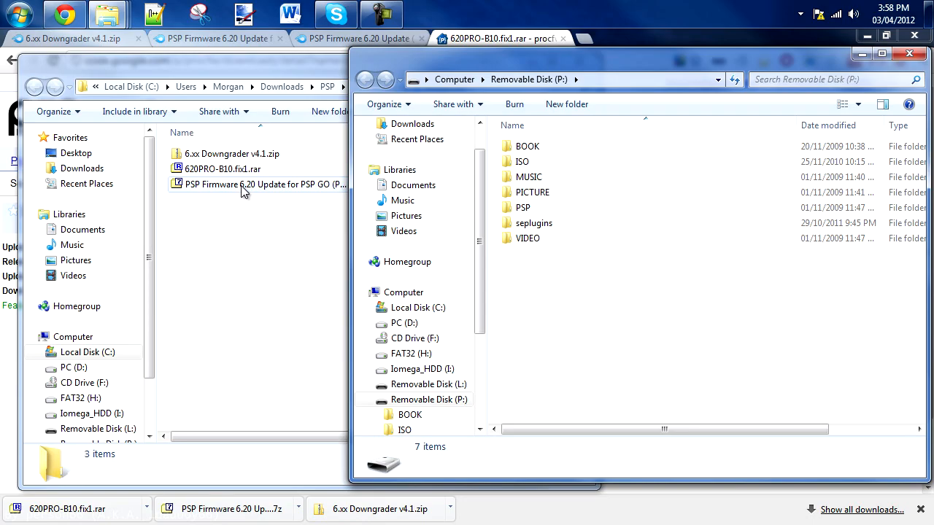
- With the firmware .7z open in 7-Zip, create and enter an UPDATE folder in P:\PSP\GAME
click(266, 184)
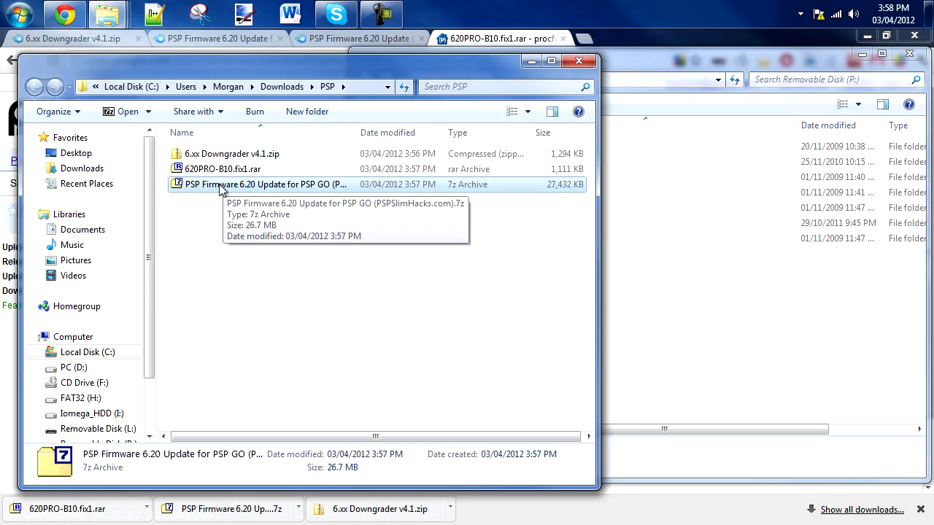
double_click(264, 184)
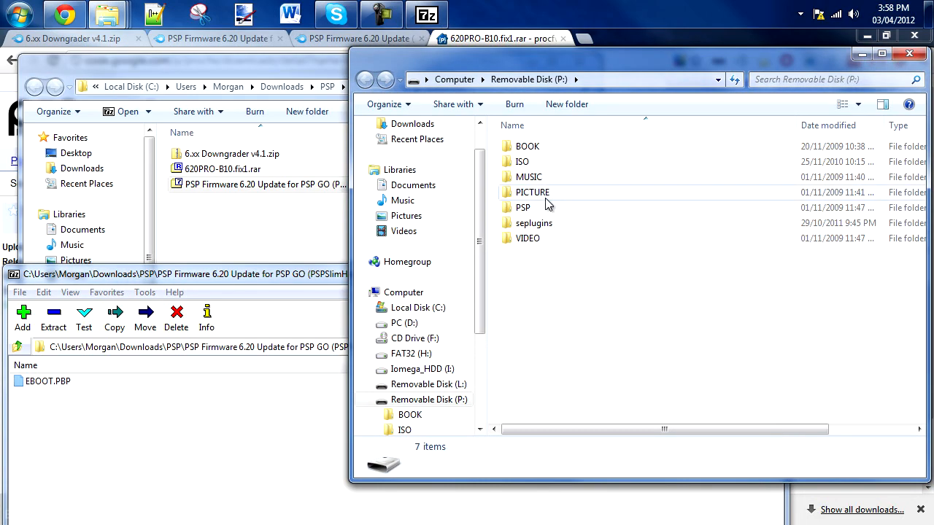
click(522, 207)
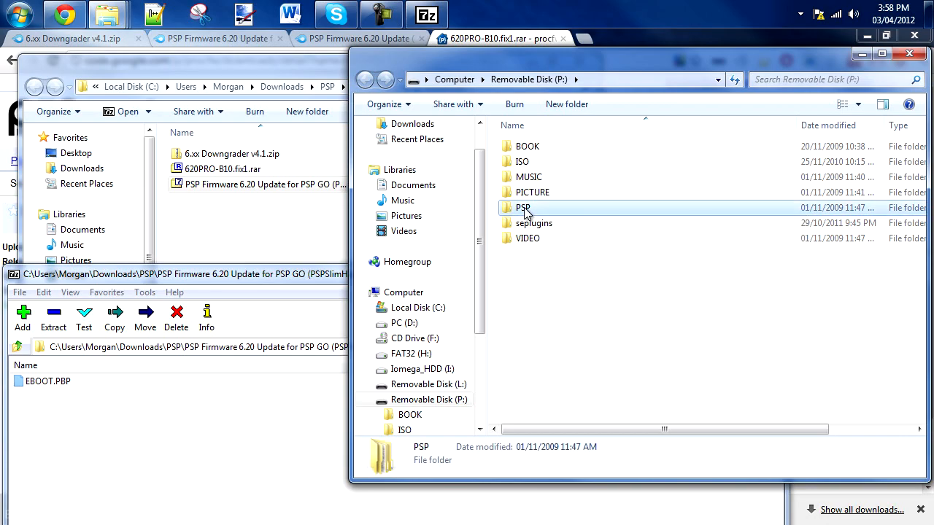
double_click(522, 207)
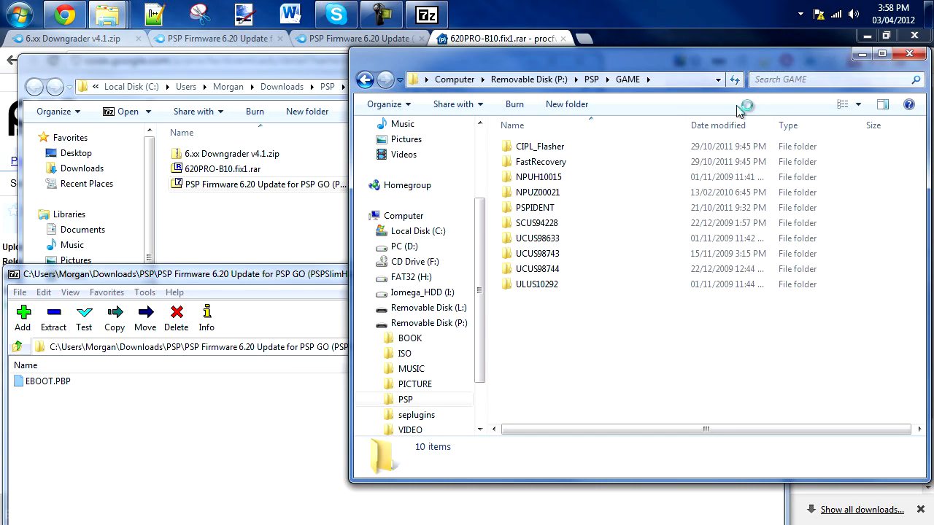
text(U)
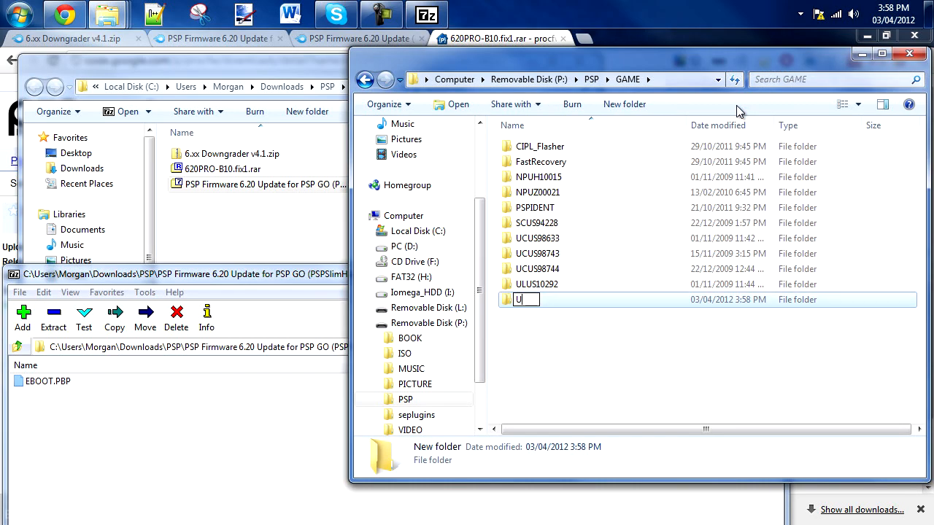
text(PDATE)
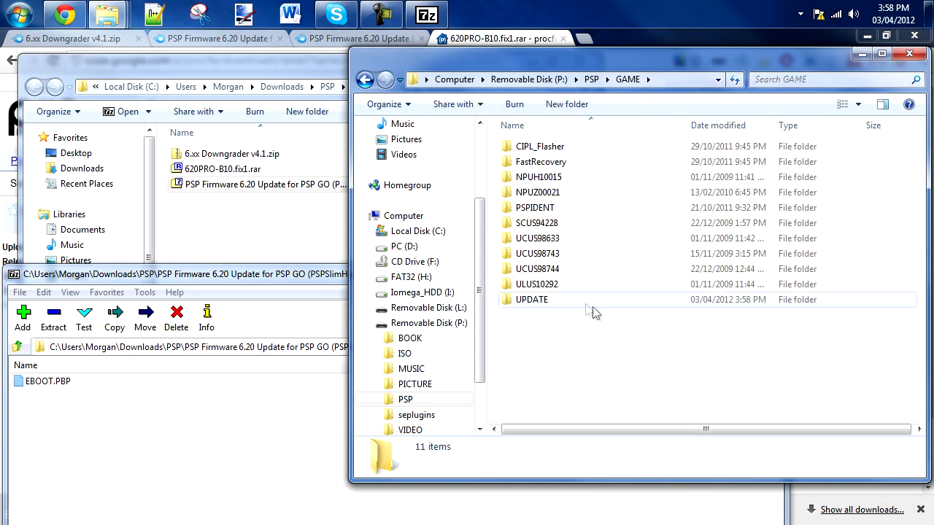
double_click(531, 300)
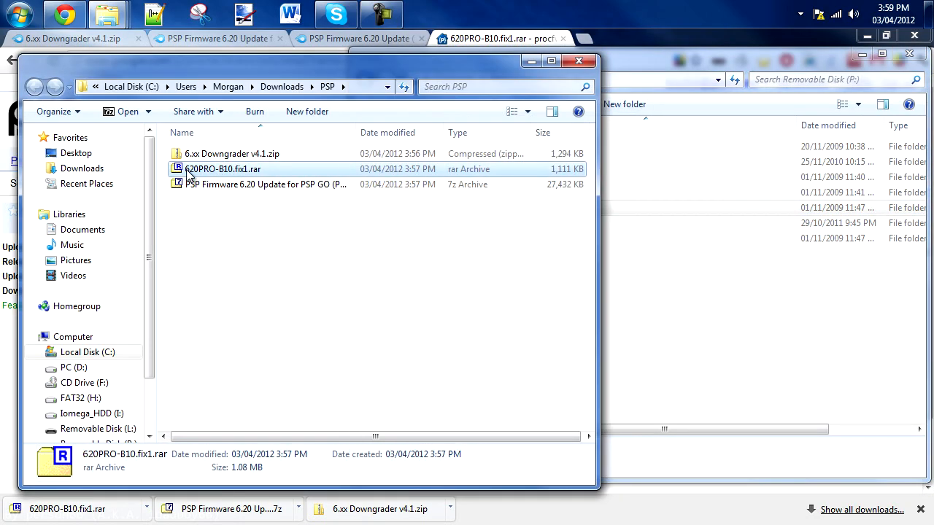
mouse_move(240, 175)
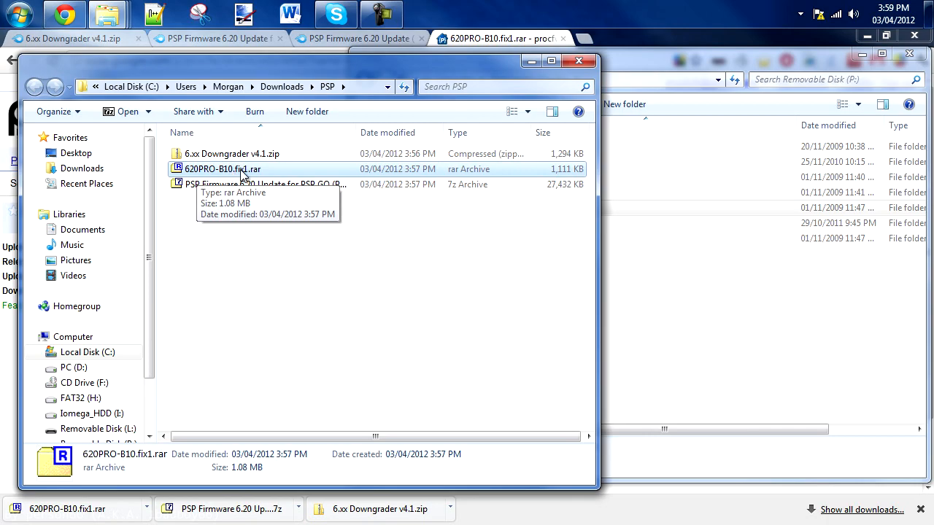
- Extract 620PRO-B10.fix1.rar onto the memory stick, merging into the existing PSP and seplugins folders
double_click(221, 169)
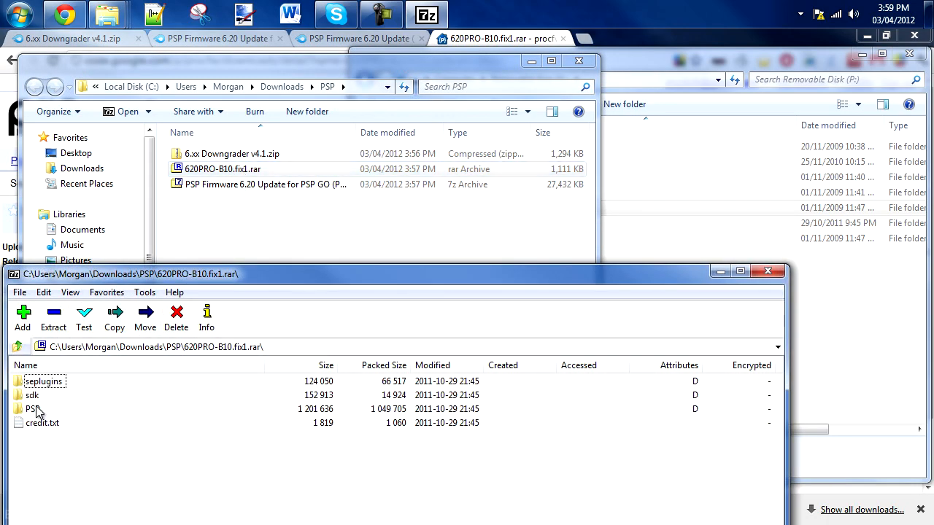
mouse_move(37, 411)
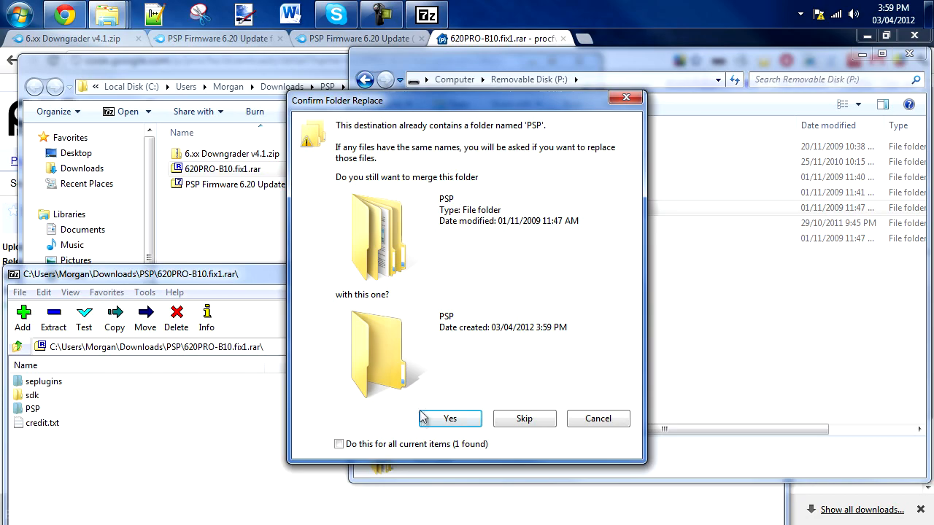
click(449, 417)
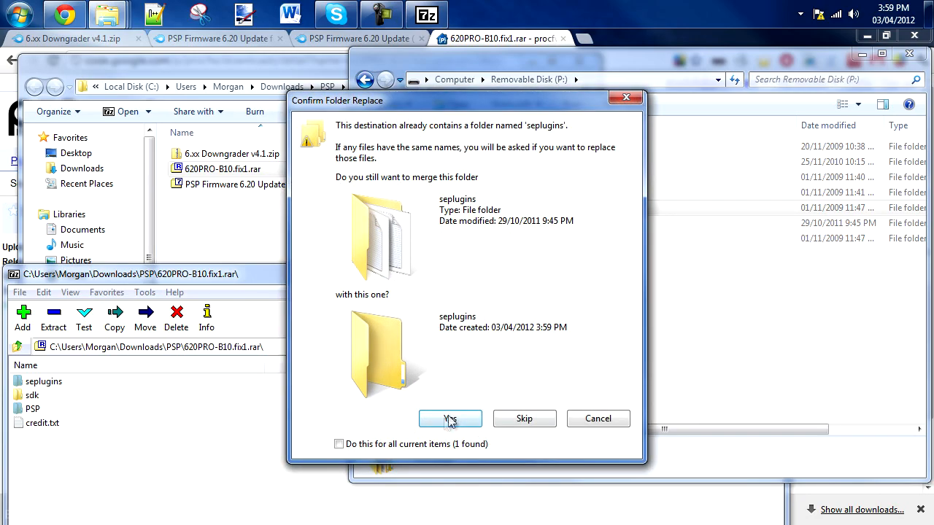
click(449, 417)
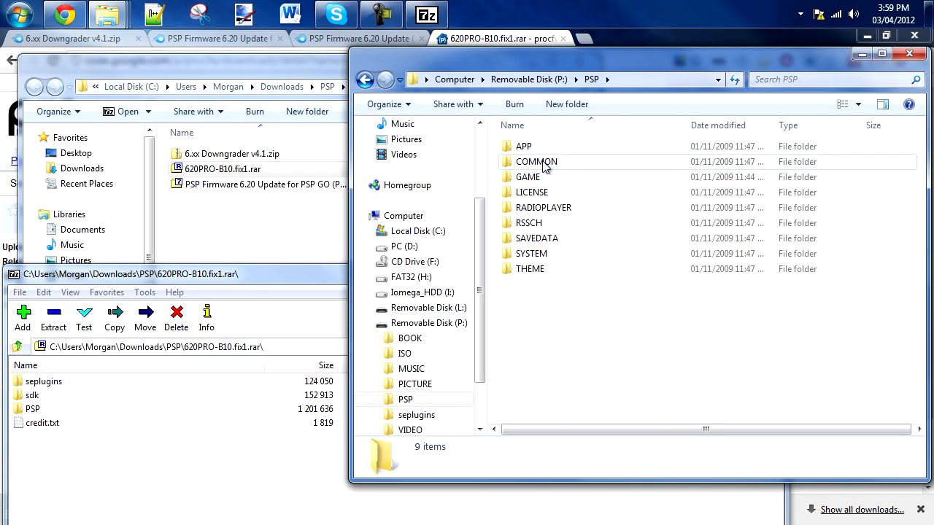
double_click(528, 177)
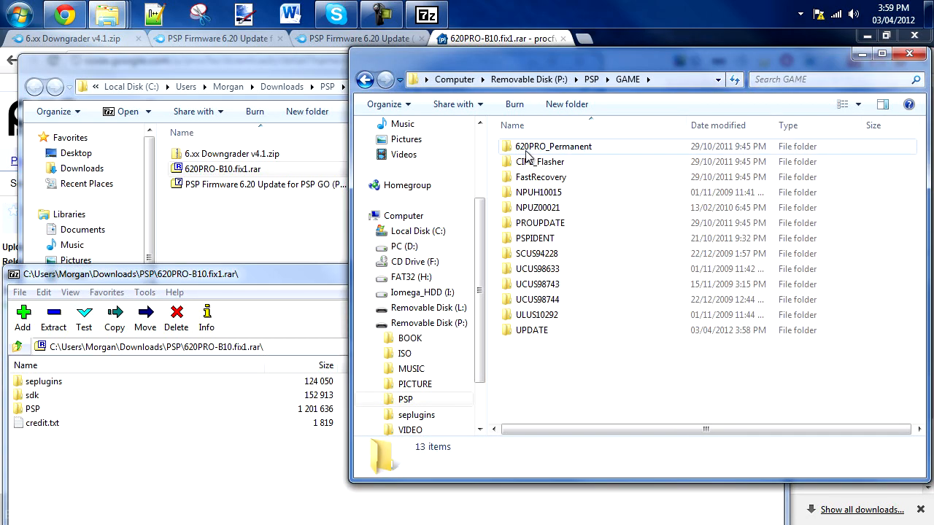
mouse_move(591, 155)
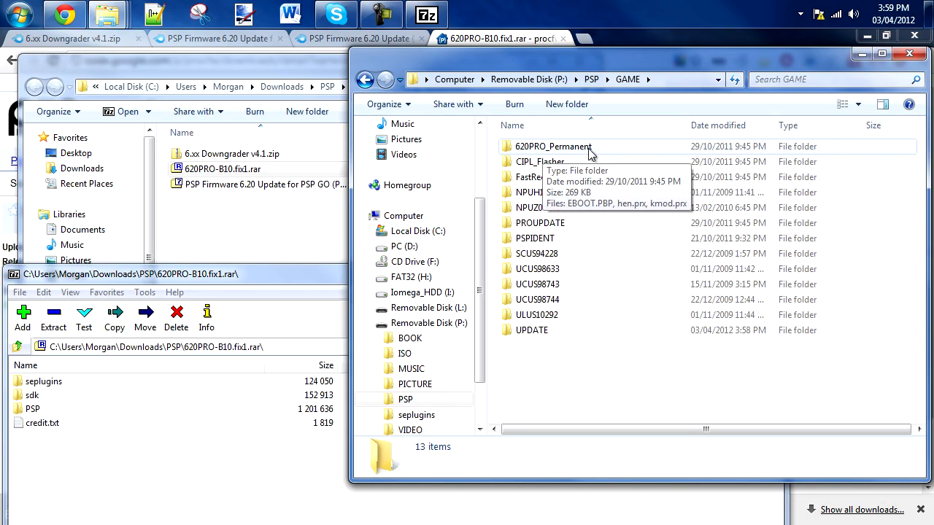
mouse_move(568, 178)
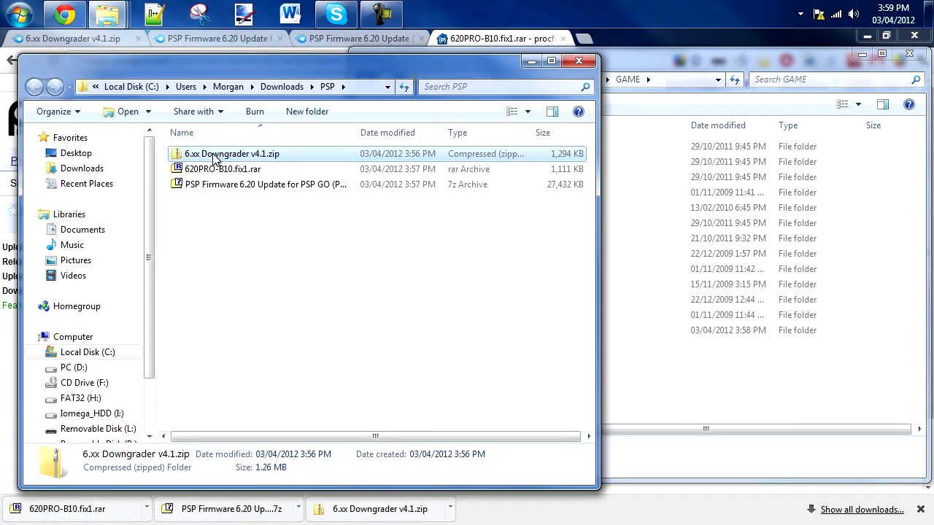
- Drag the Downgrader folder from 6.xx Downgrader v4.1 > PSP > GAME into P:\PSP\GAME
double_click(230, 153)
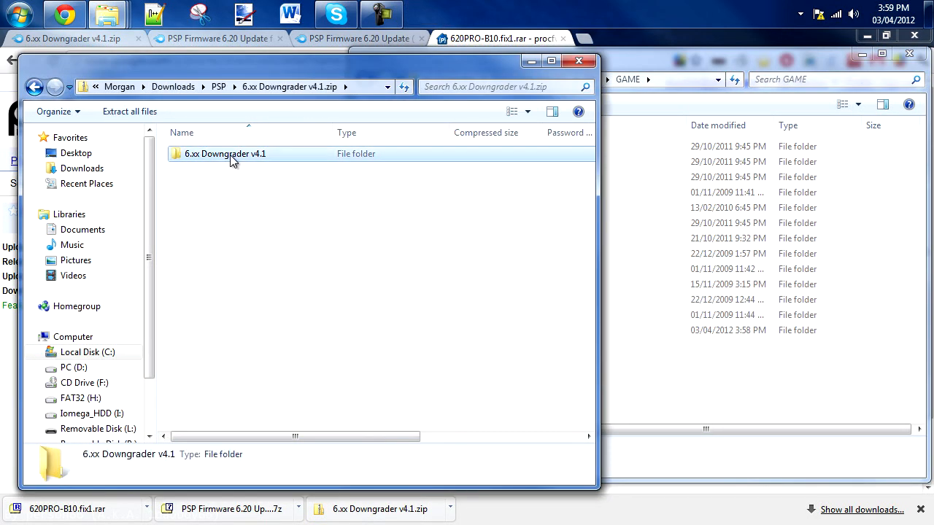
double_click(225, 153)
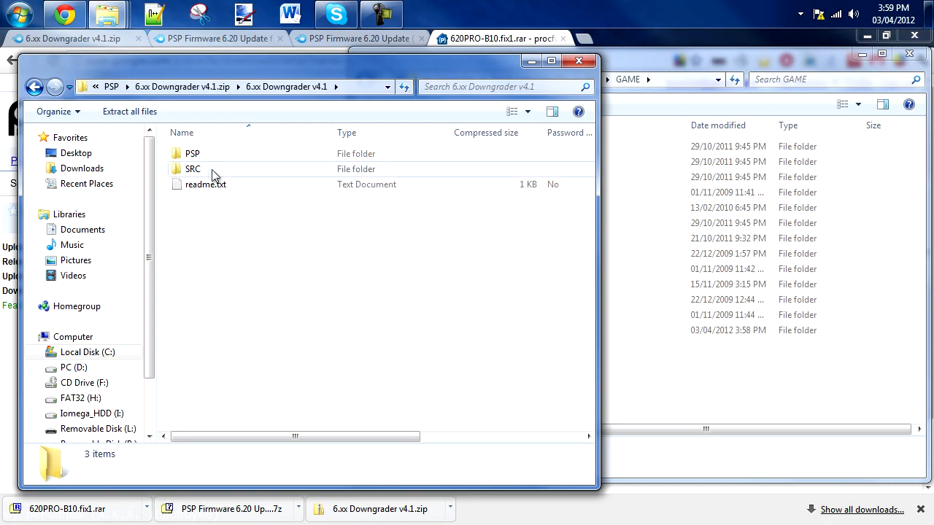
double_click(193, 153)
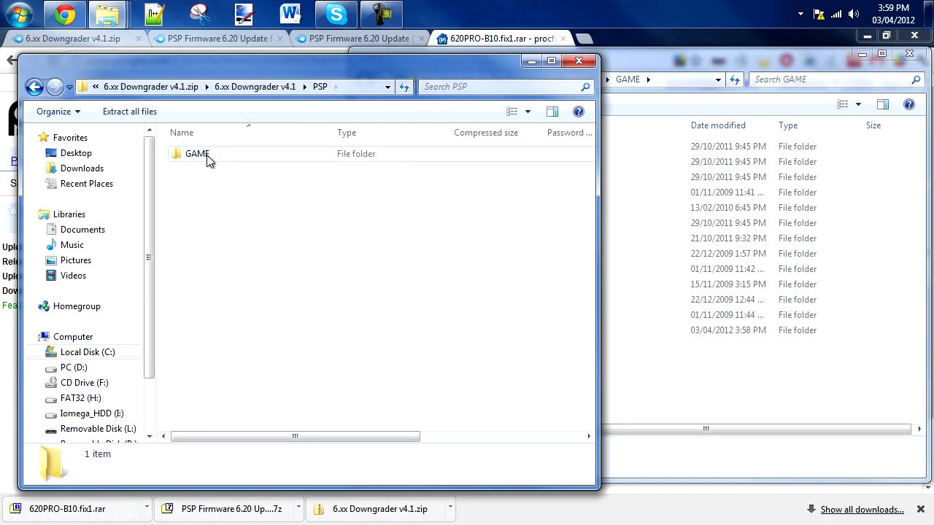
double_click(197, 154)
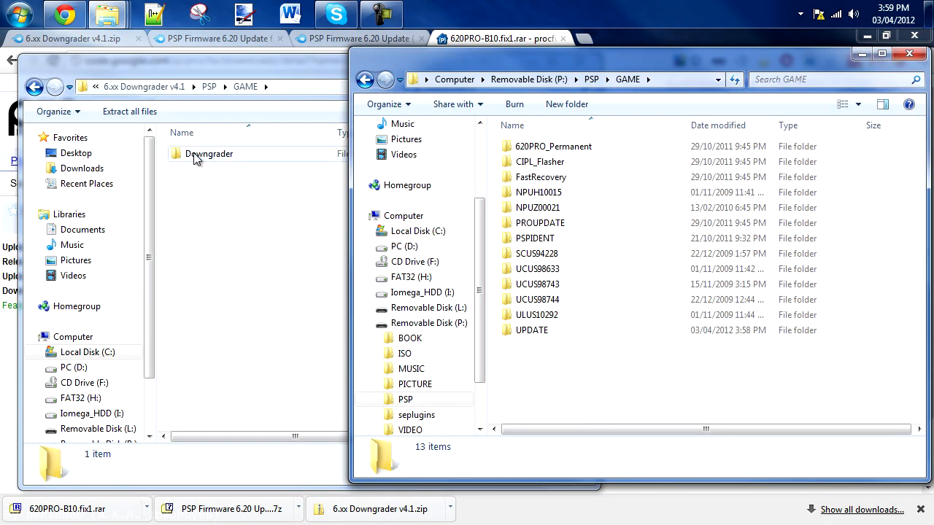
drag(210, 153, 630, 348)
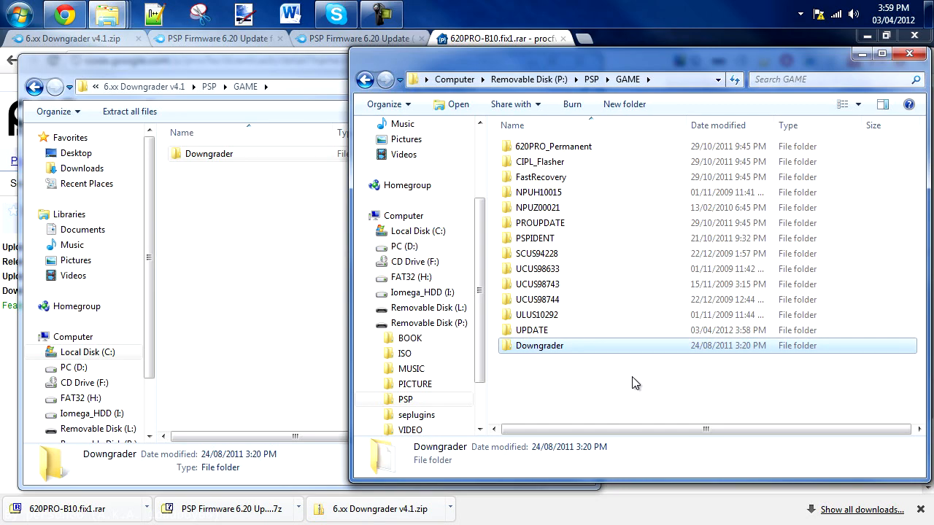
double_click(540, 344)
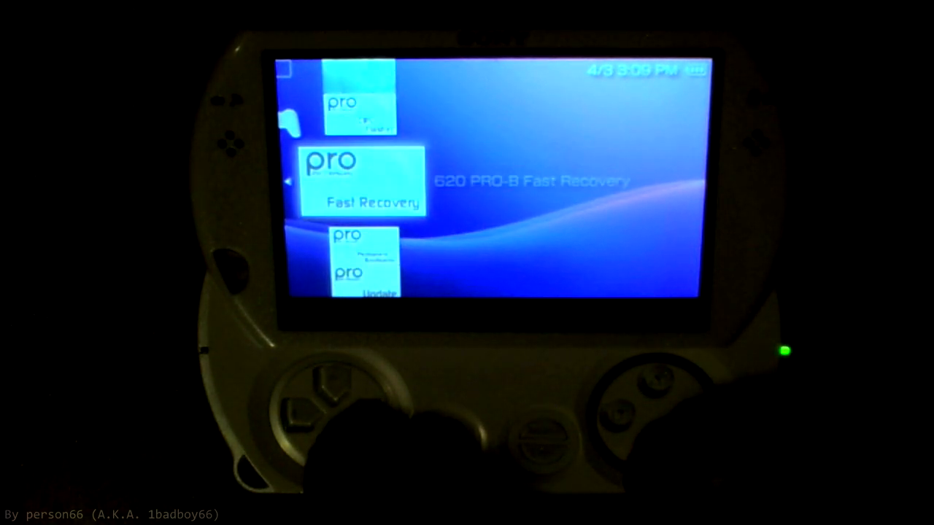
- Launch the 6.20 updater and confirm with X to run the update to completion
key(down)
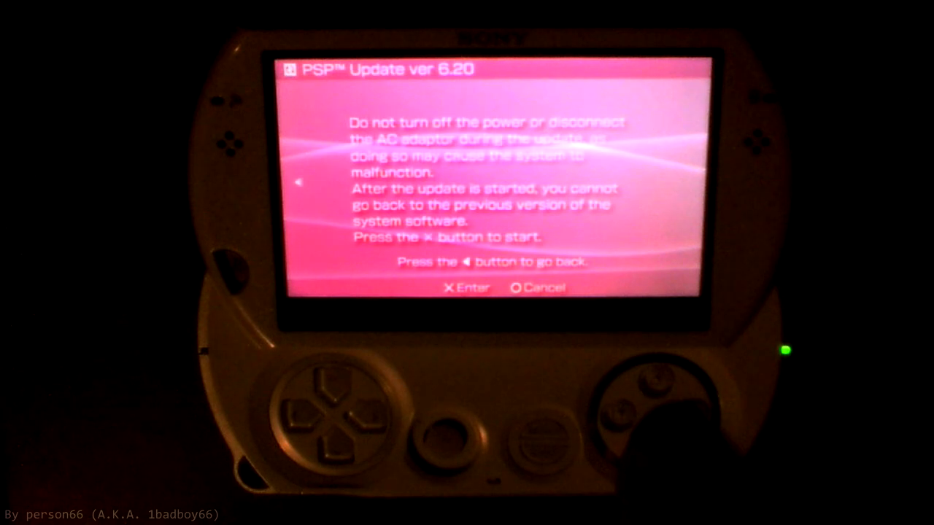
key(x)
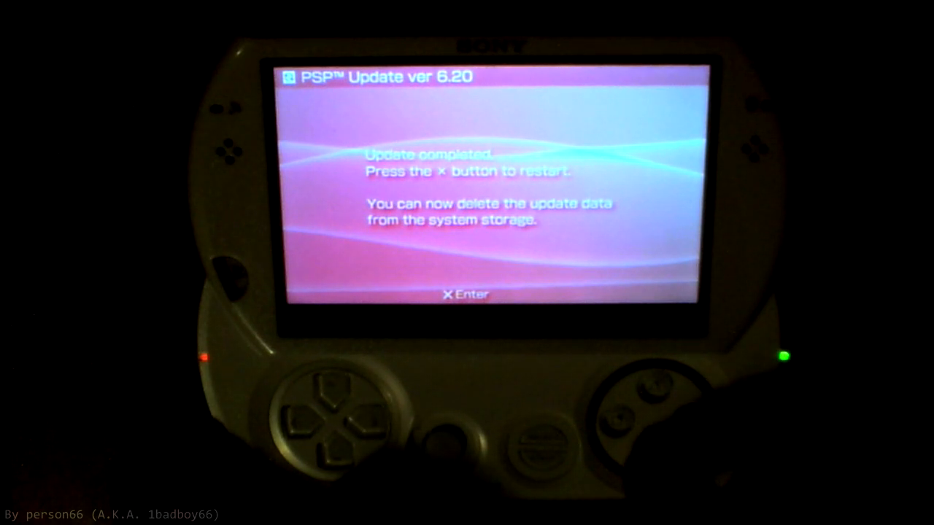
- Confirm the restart on the 'Update completed' screen with X
key(x)
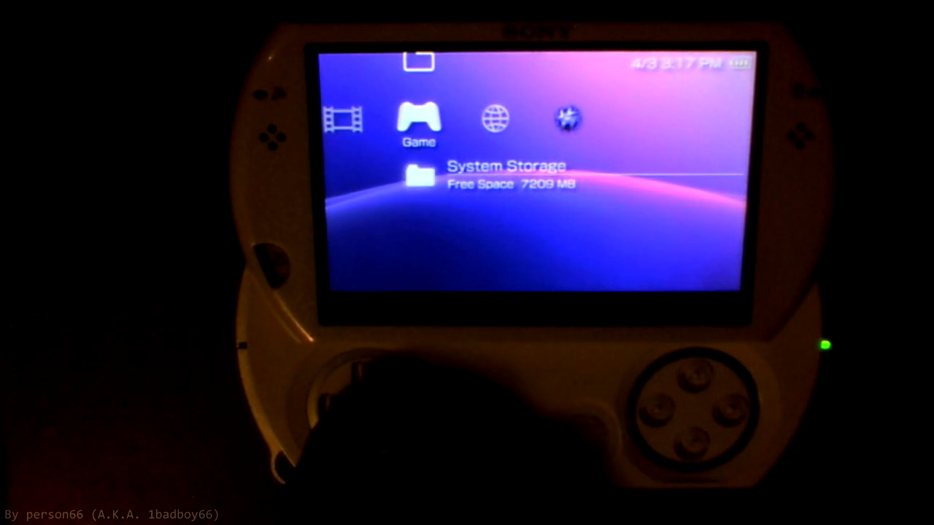
- Delete the leftover 6.20 update data from Game > System Storage
key(Left)
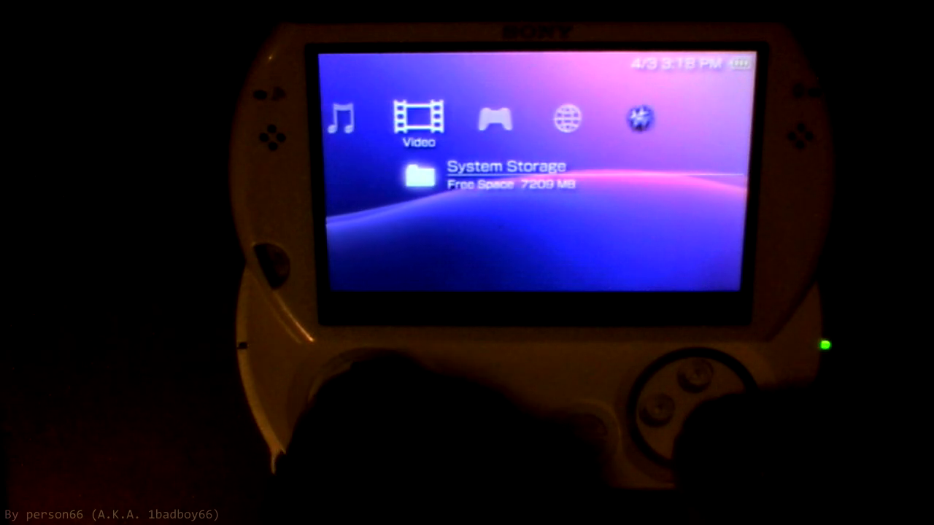
scroll(left, 3)
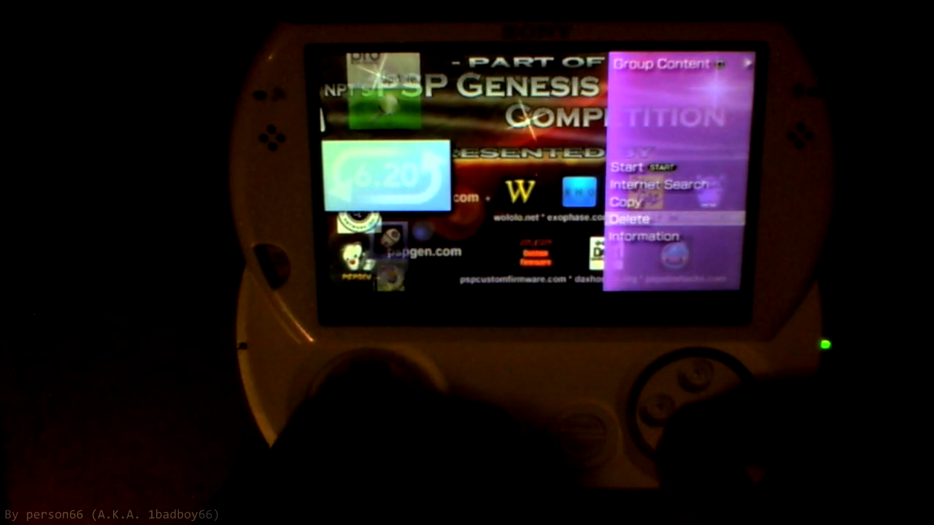
click(629, 219)
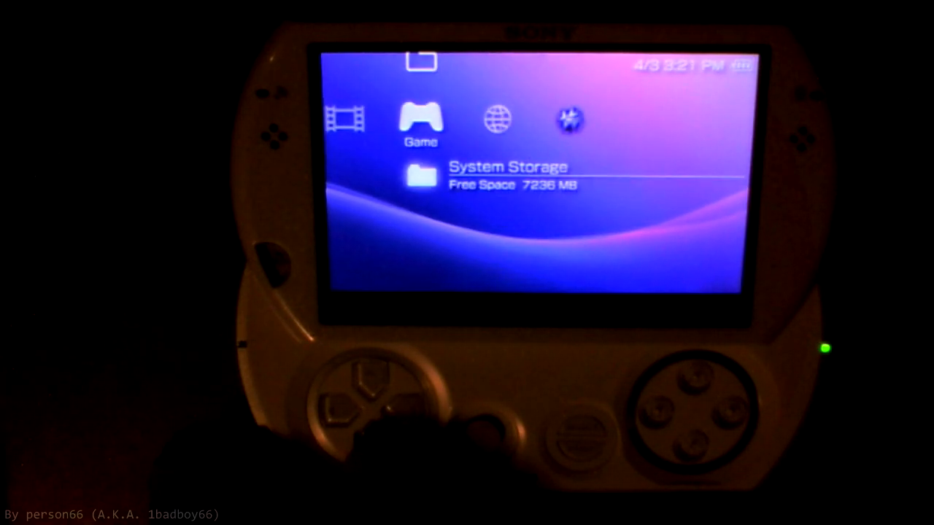
- Navigate to the System Storage entry under the Game column, showing 7236 MB free
key(Left)
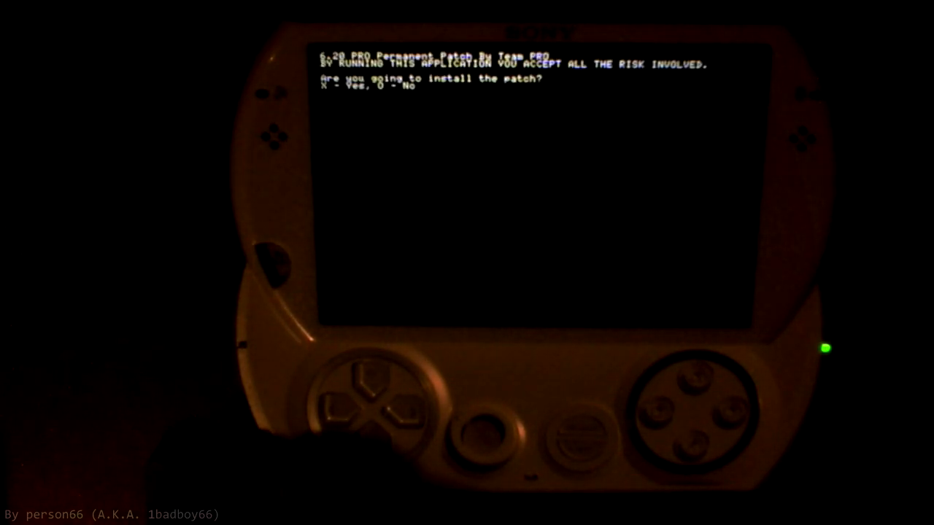
- Confirm installation at the 6.20 PRO Permanent Patch 'install the patch?' prompt
key(x)
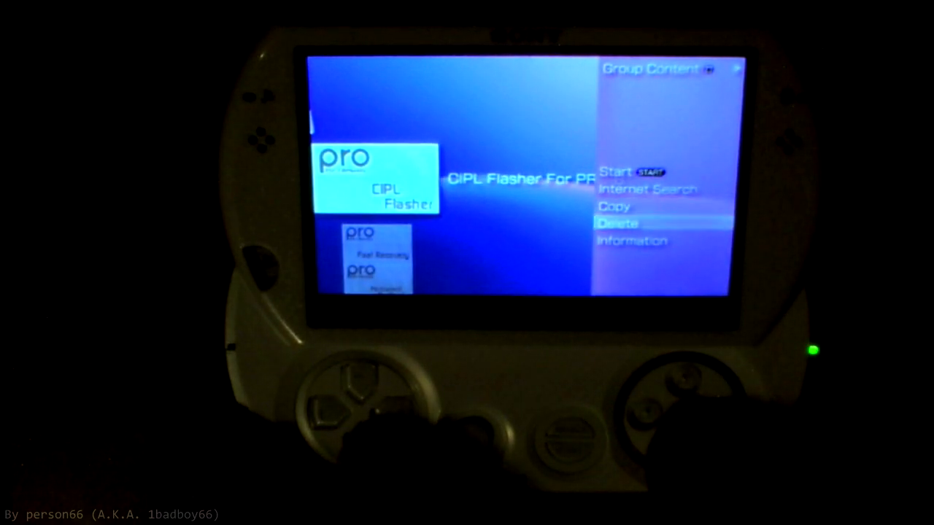
- Delete the CIPL Flasher app, then view System Information reporting version 6.20 and go back
click(617, 223)
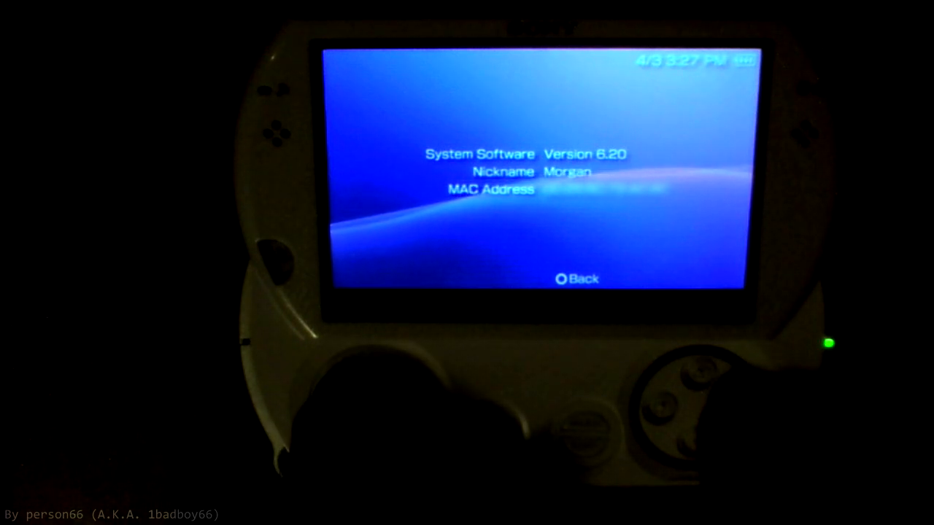
key(Circle)
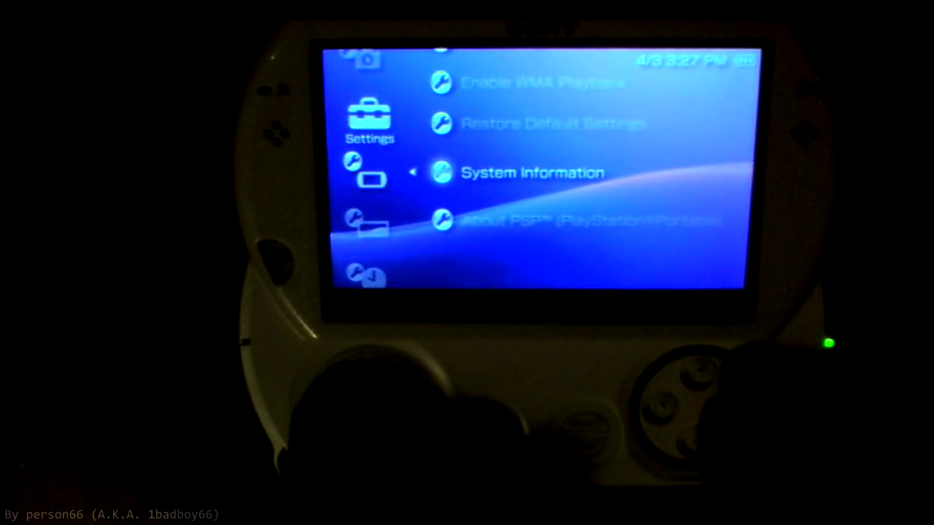